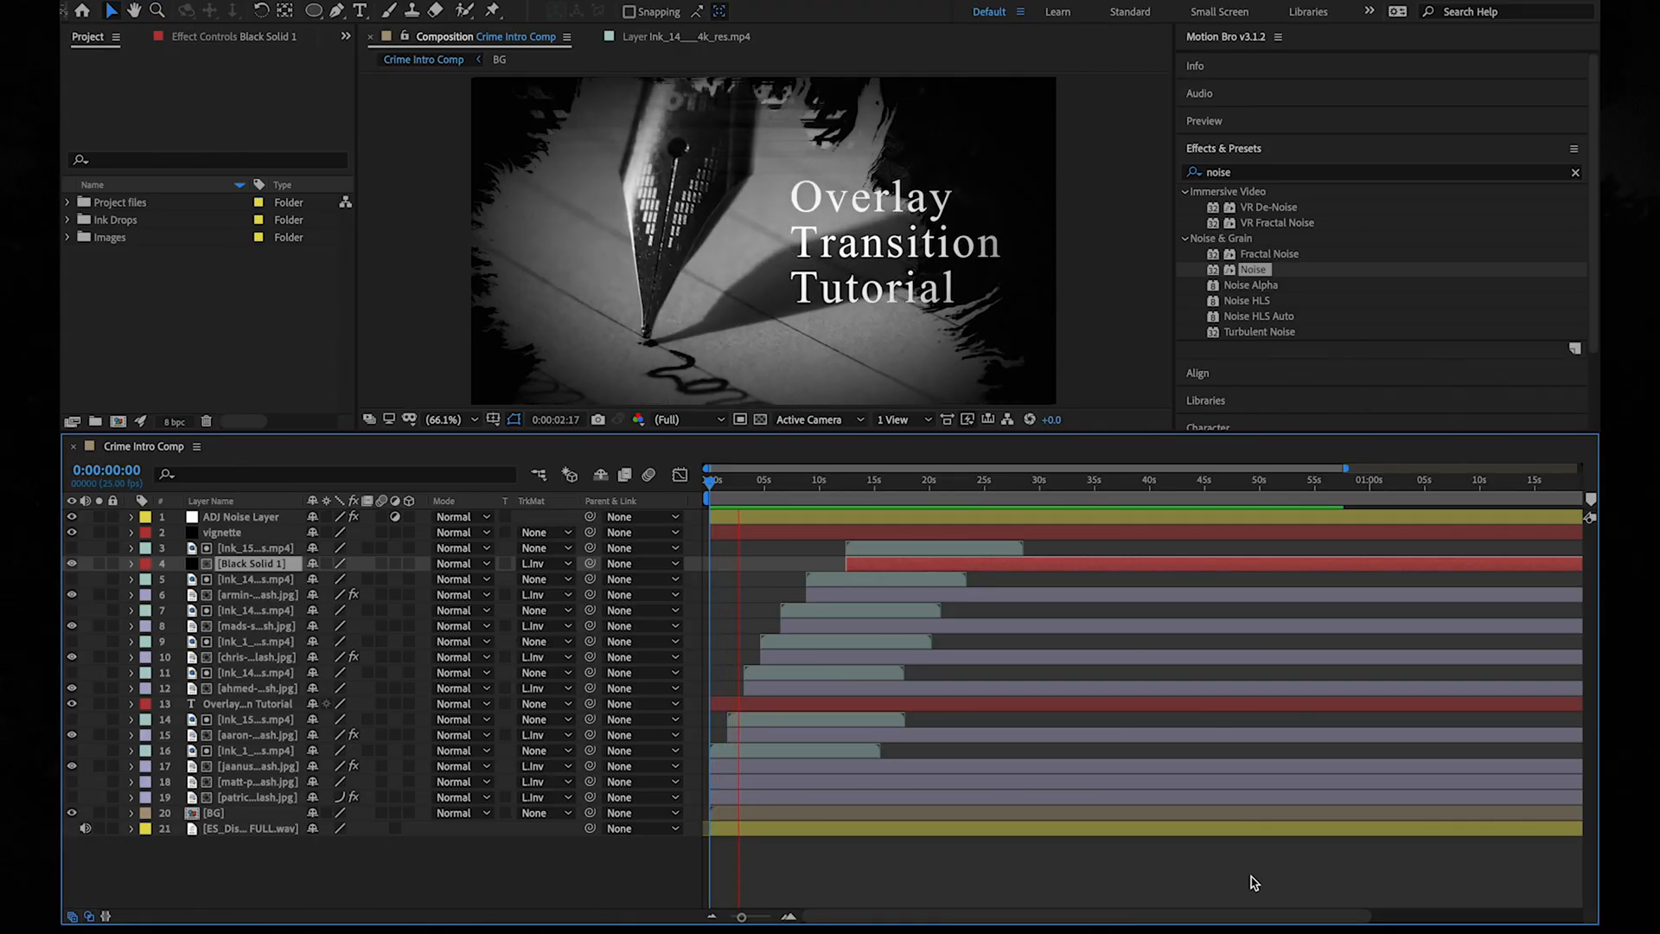
Expand the footage folders and begin a new 1920x1080, 25 fps composition
click(757, 479)
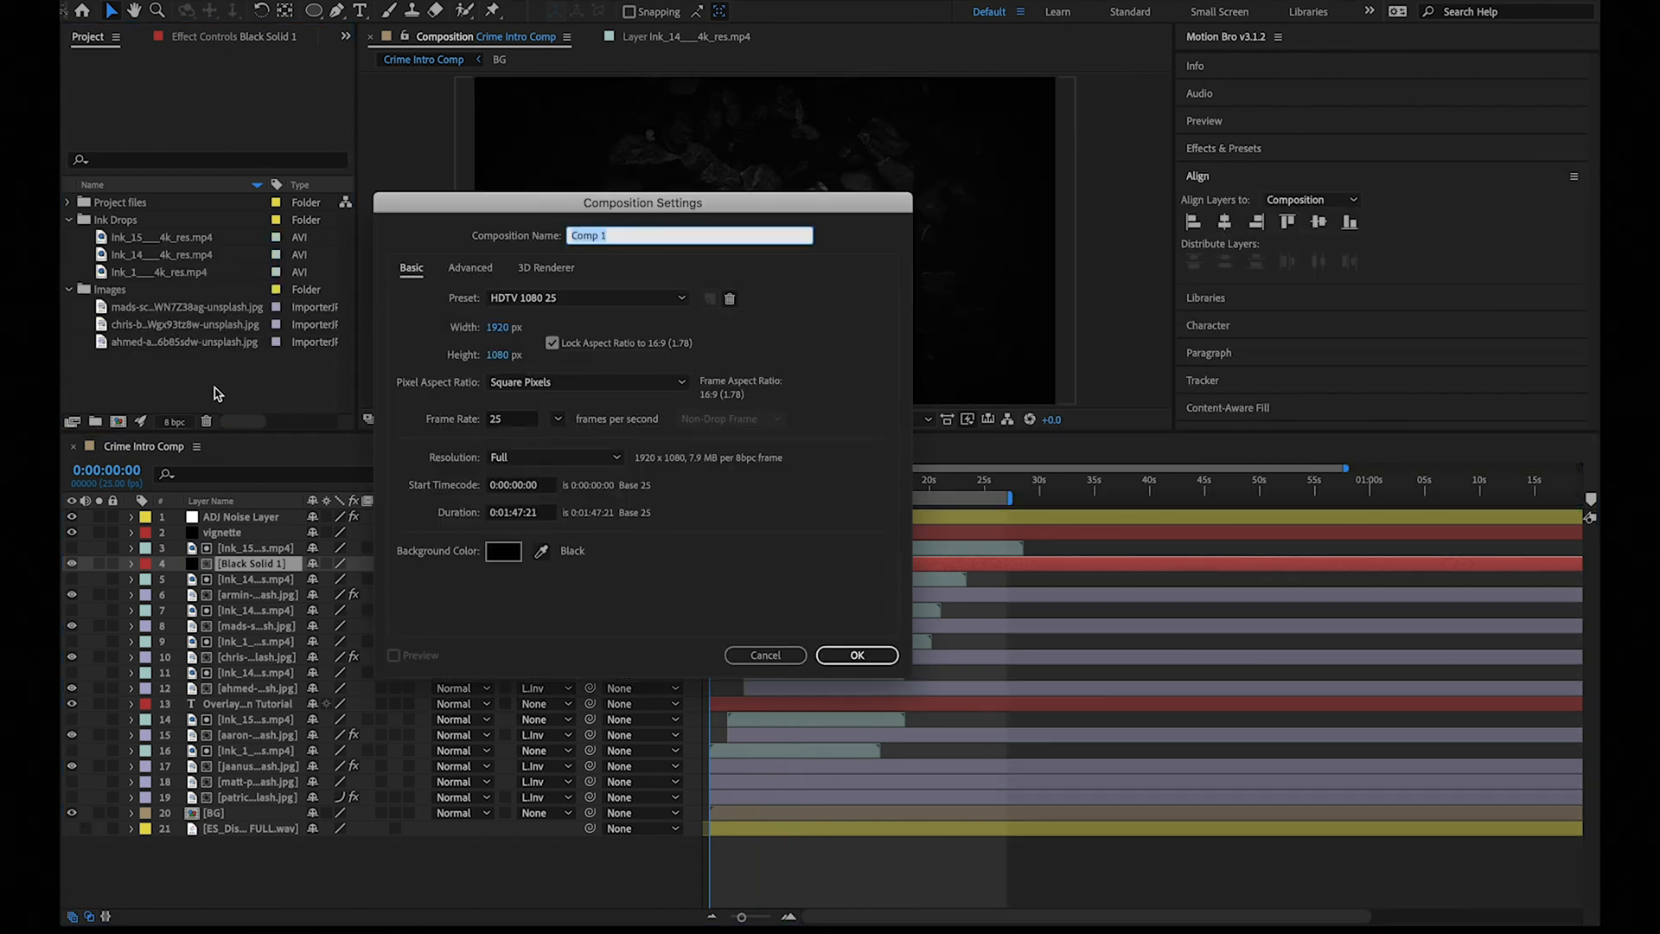
Name the comp 'Tutorial Comp' and add the three photos with ink clips above each
text(Tut)
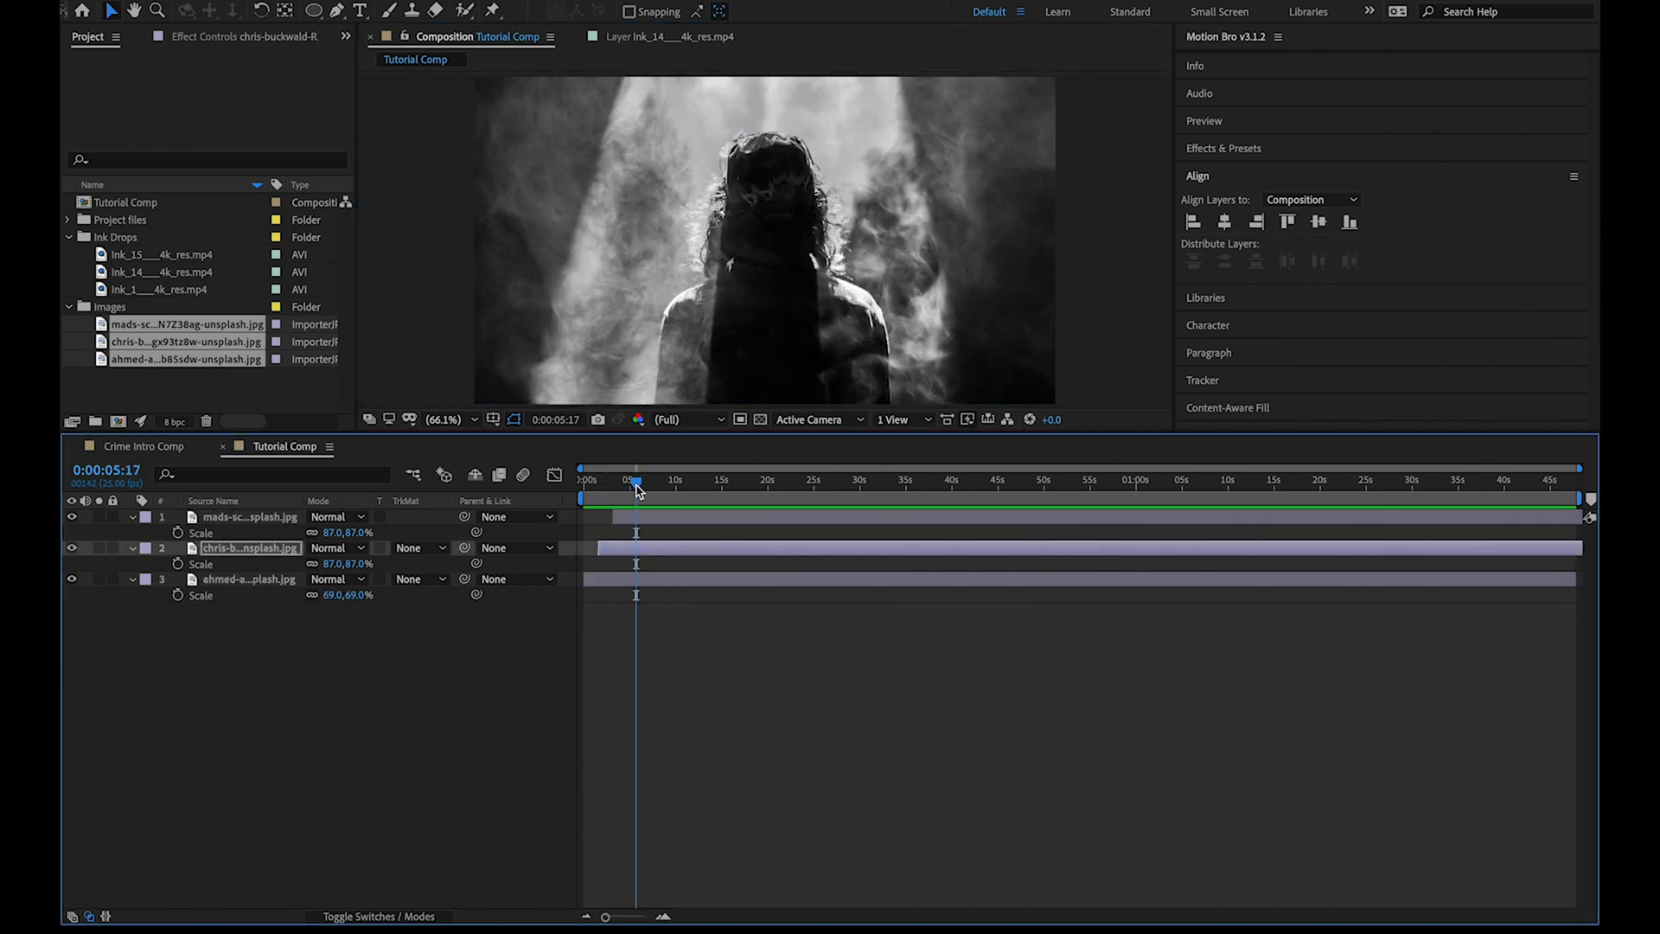
click(251, 515)
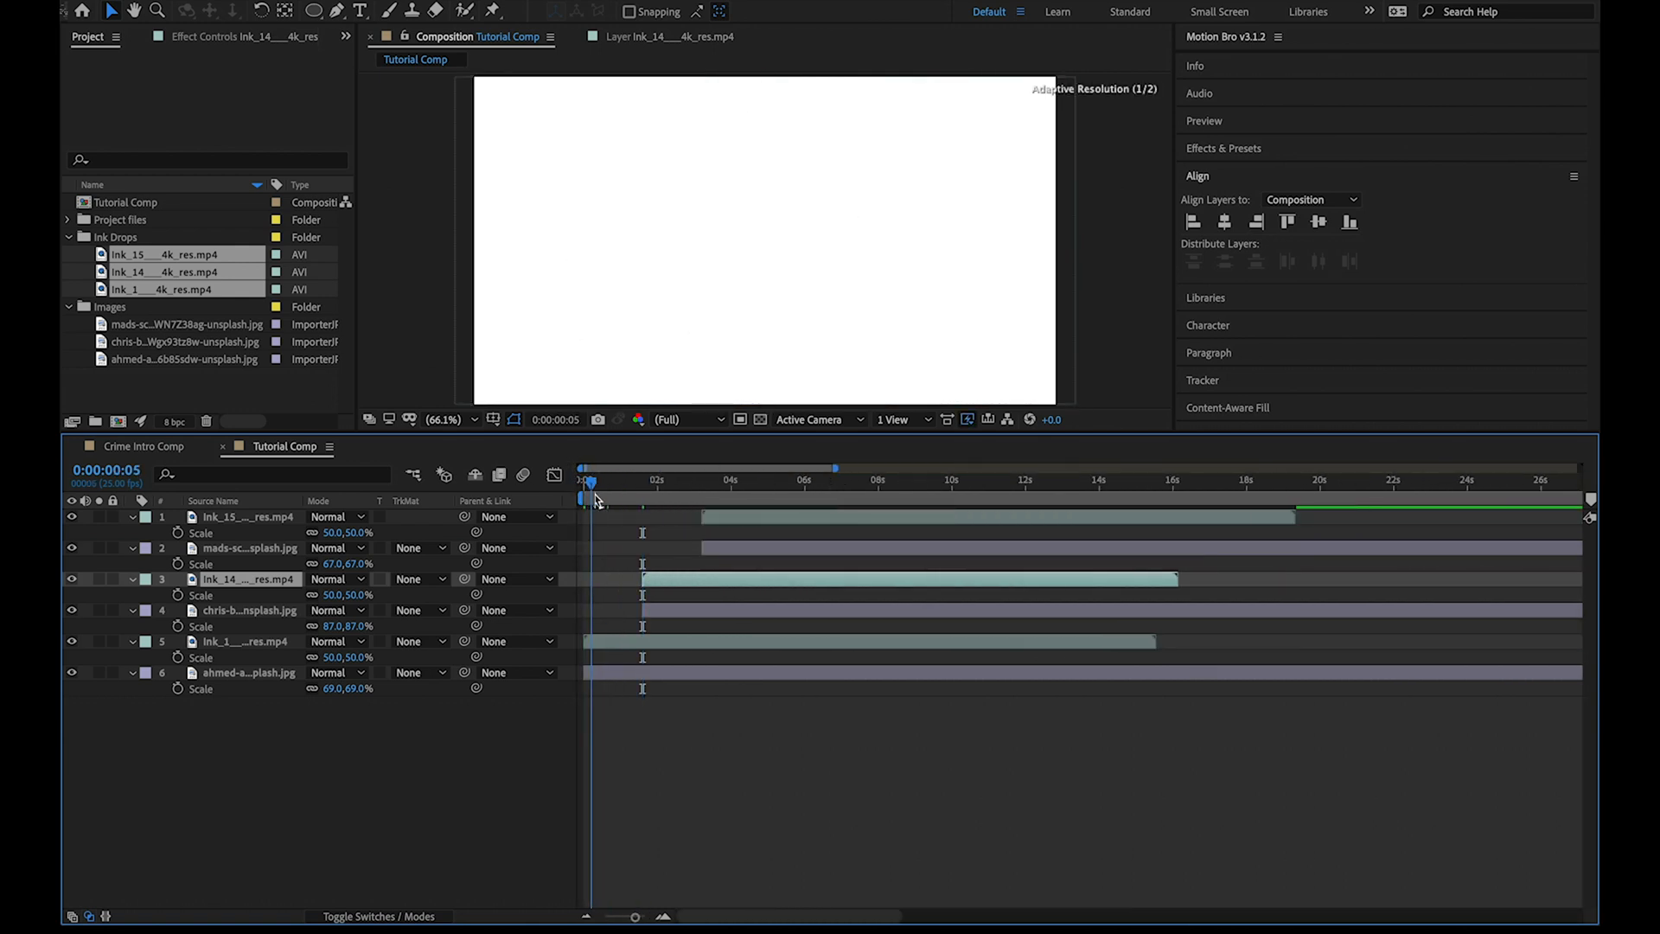
Set each photo's Track Matte to Luma Inverted using the ink clip above it
drag(591, 498, 609, 498)
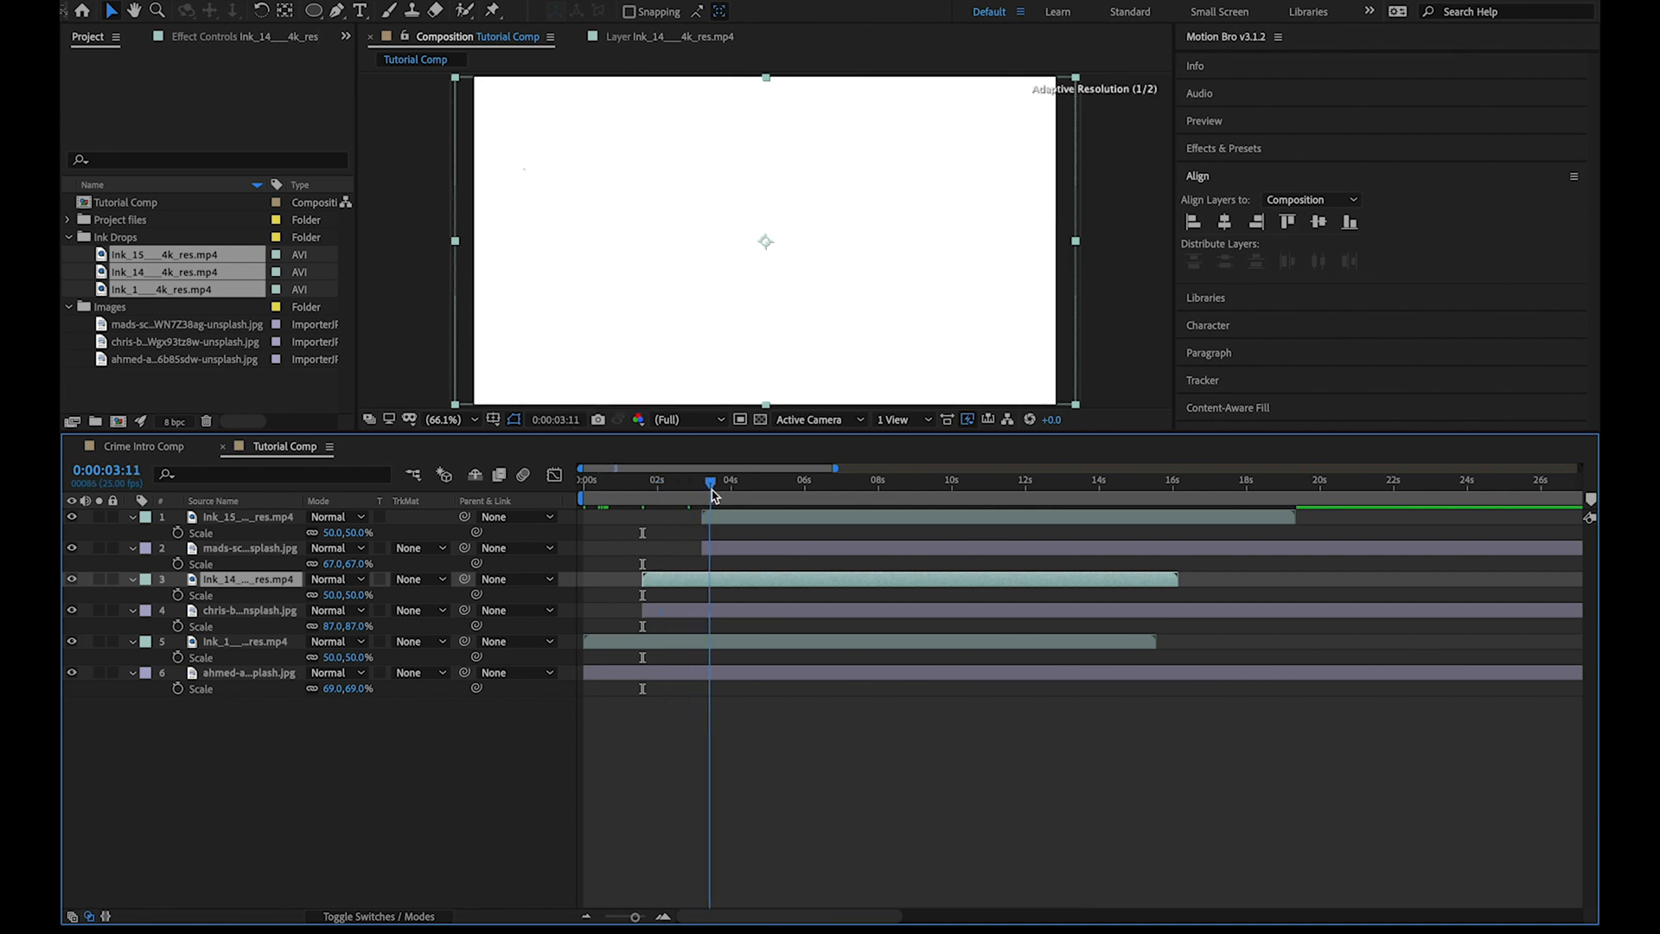
drag(711, 482, 754, 493)
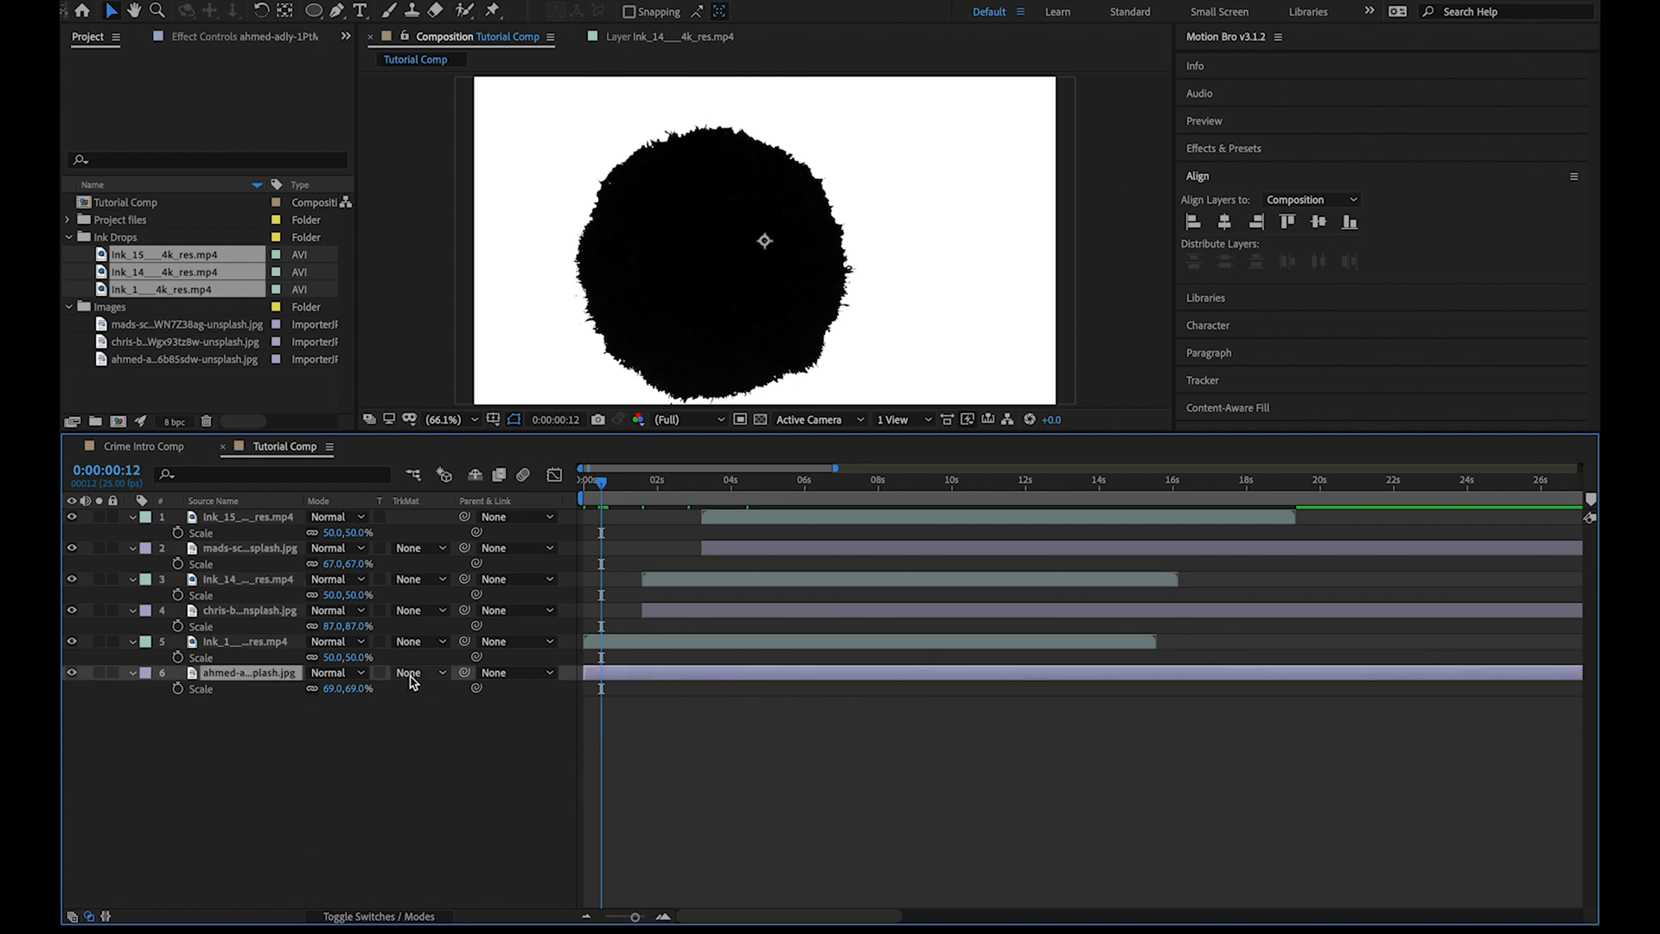
click(413, 673)
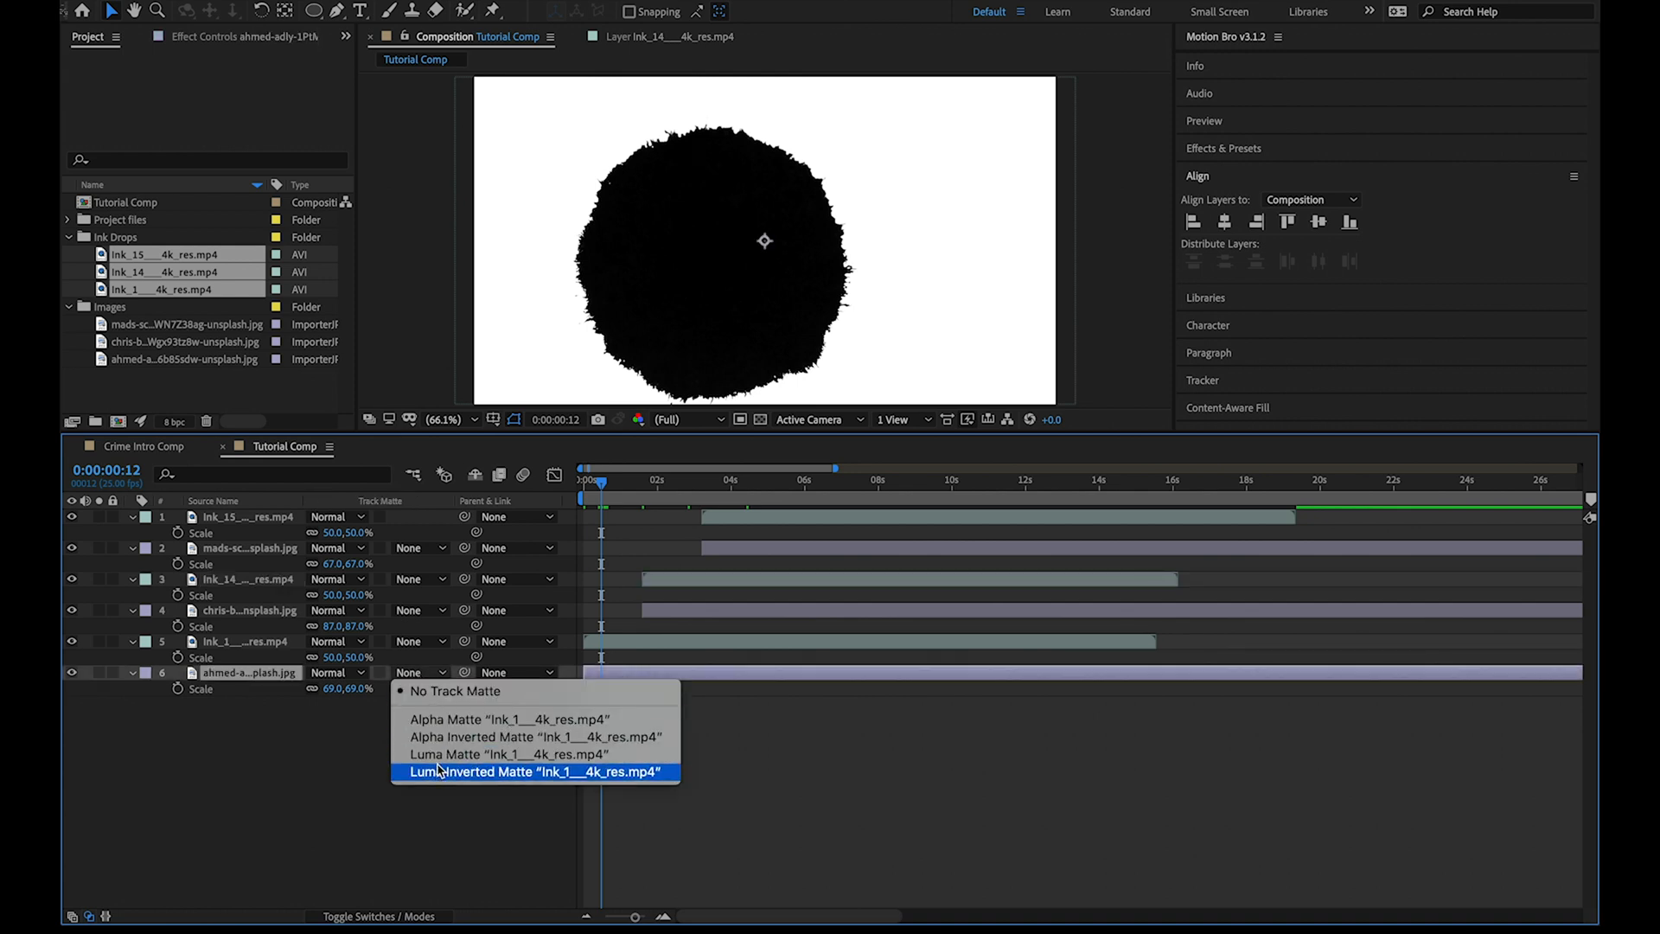
click(535, 771)
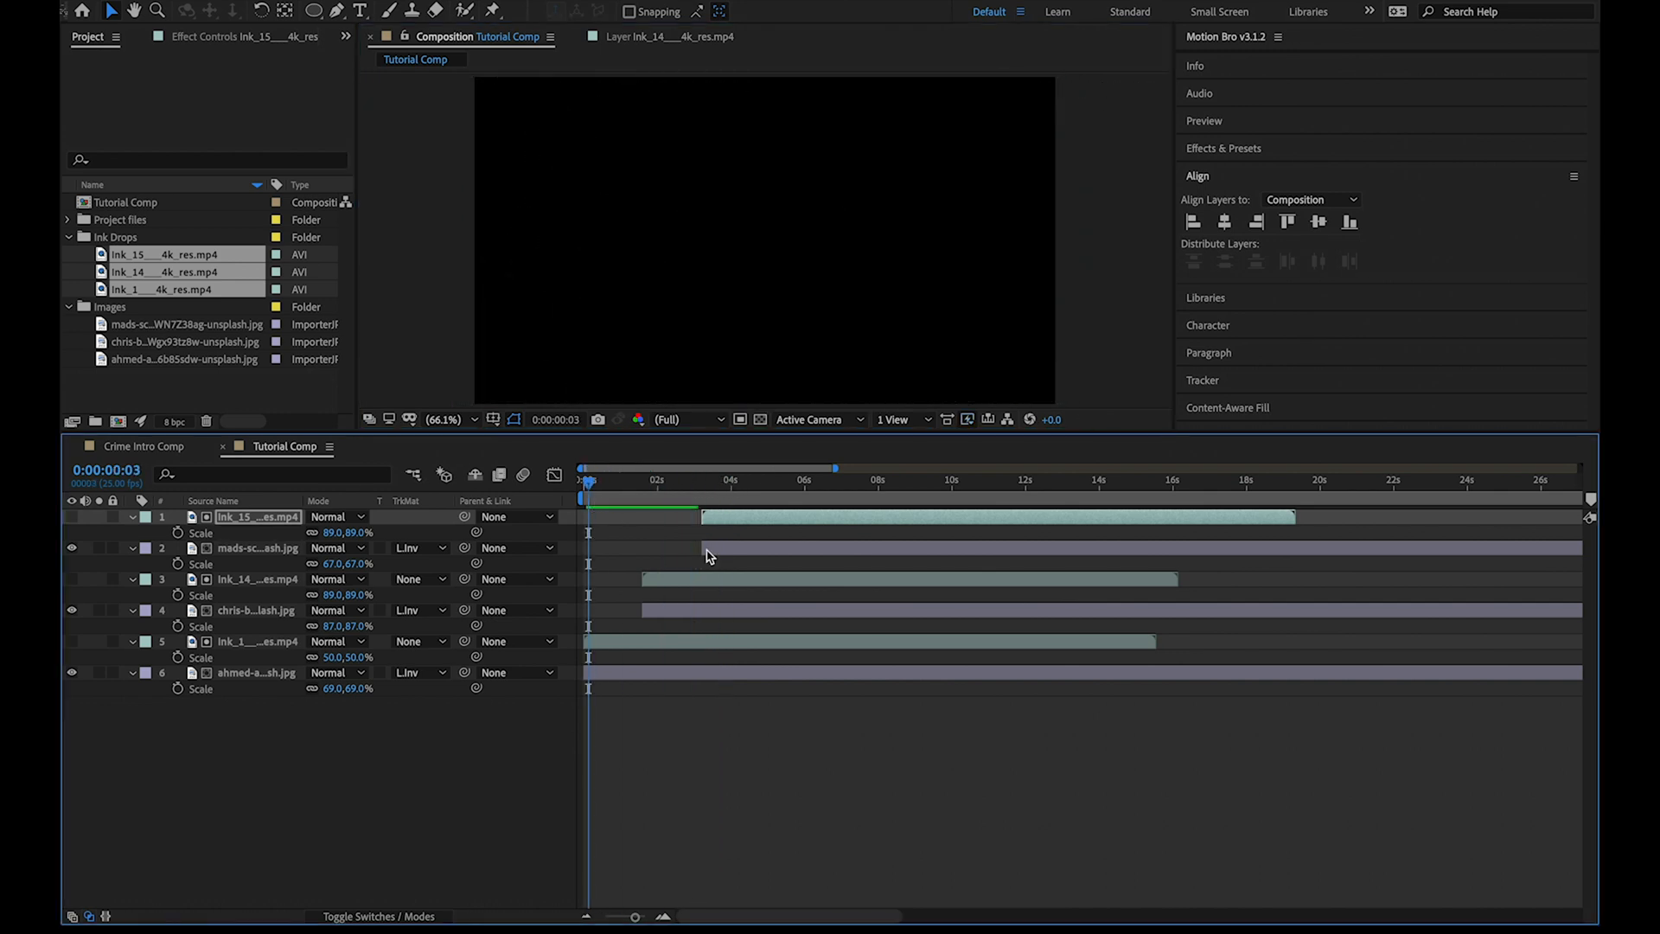
click(657, 479)
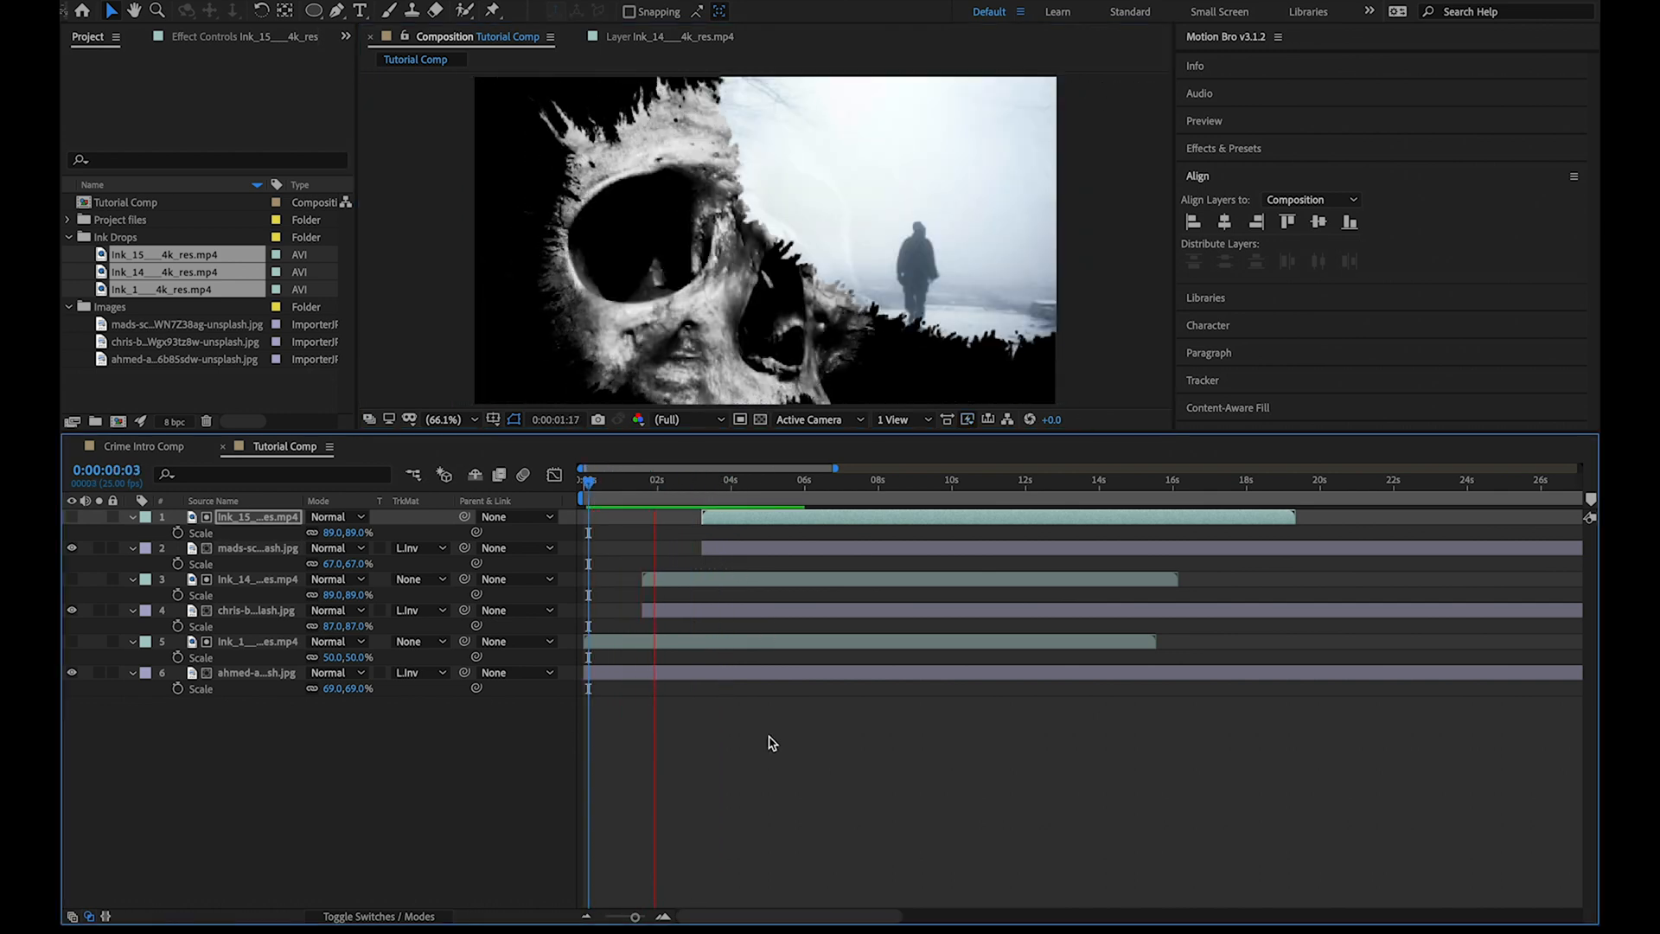
Create the 'Transition' comp with a white-filled ellipse keyframed to scale up to 323%
click(677, 479)
text(Trans)
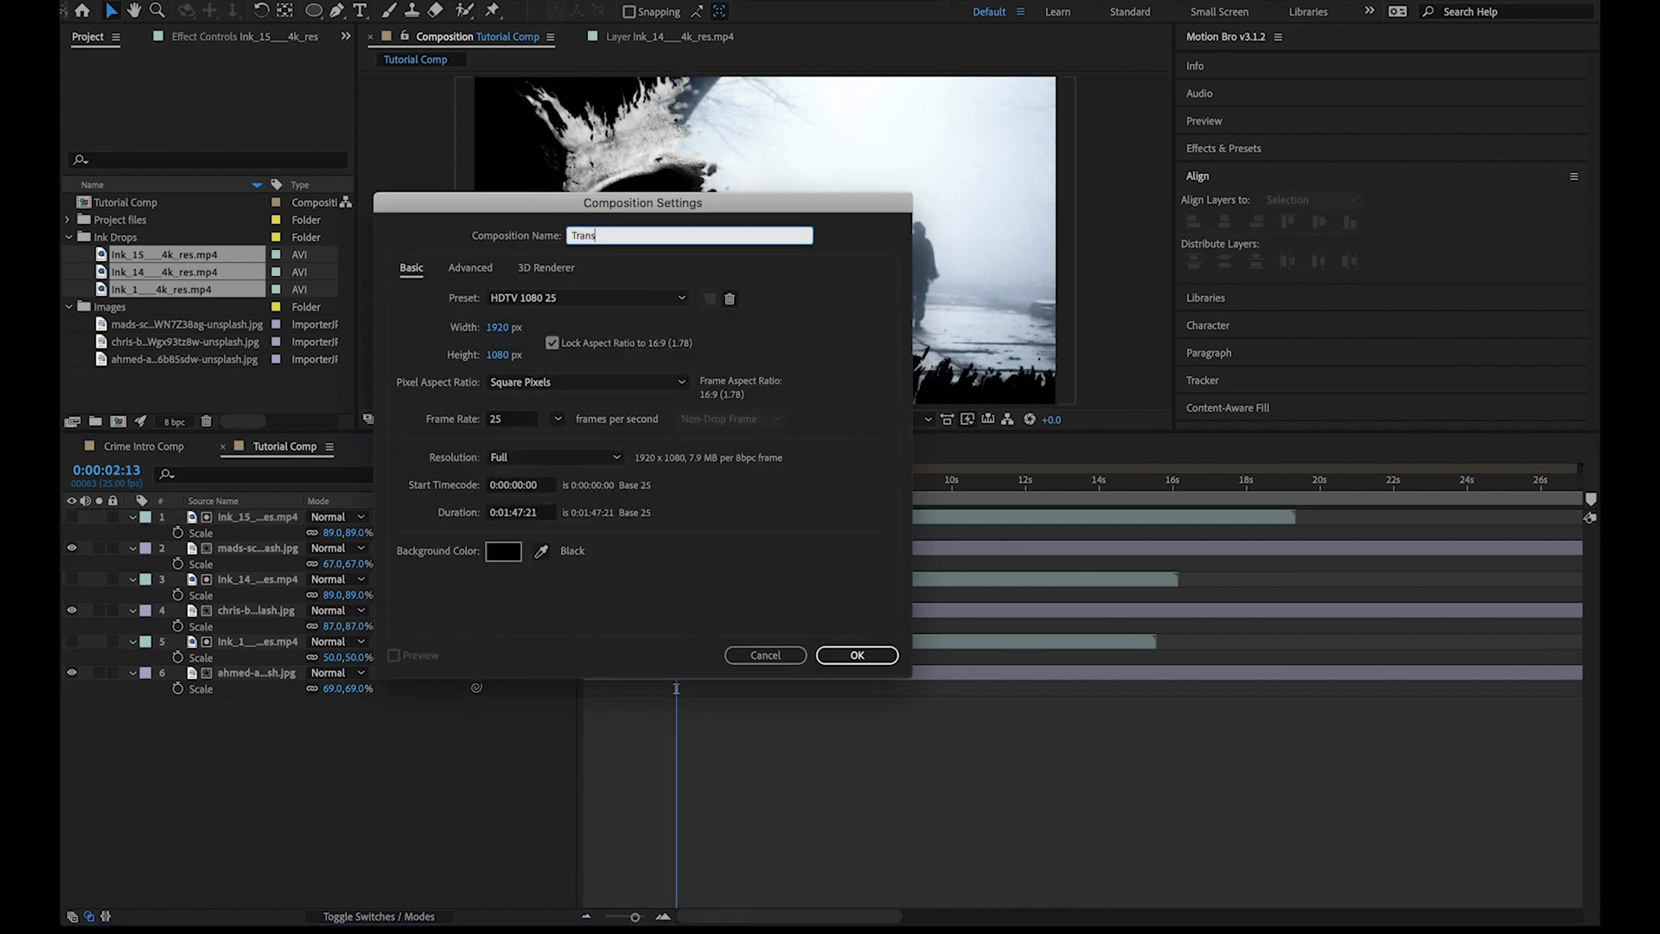
click(856, 654)
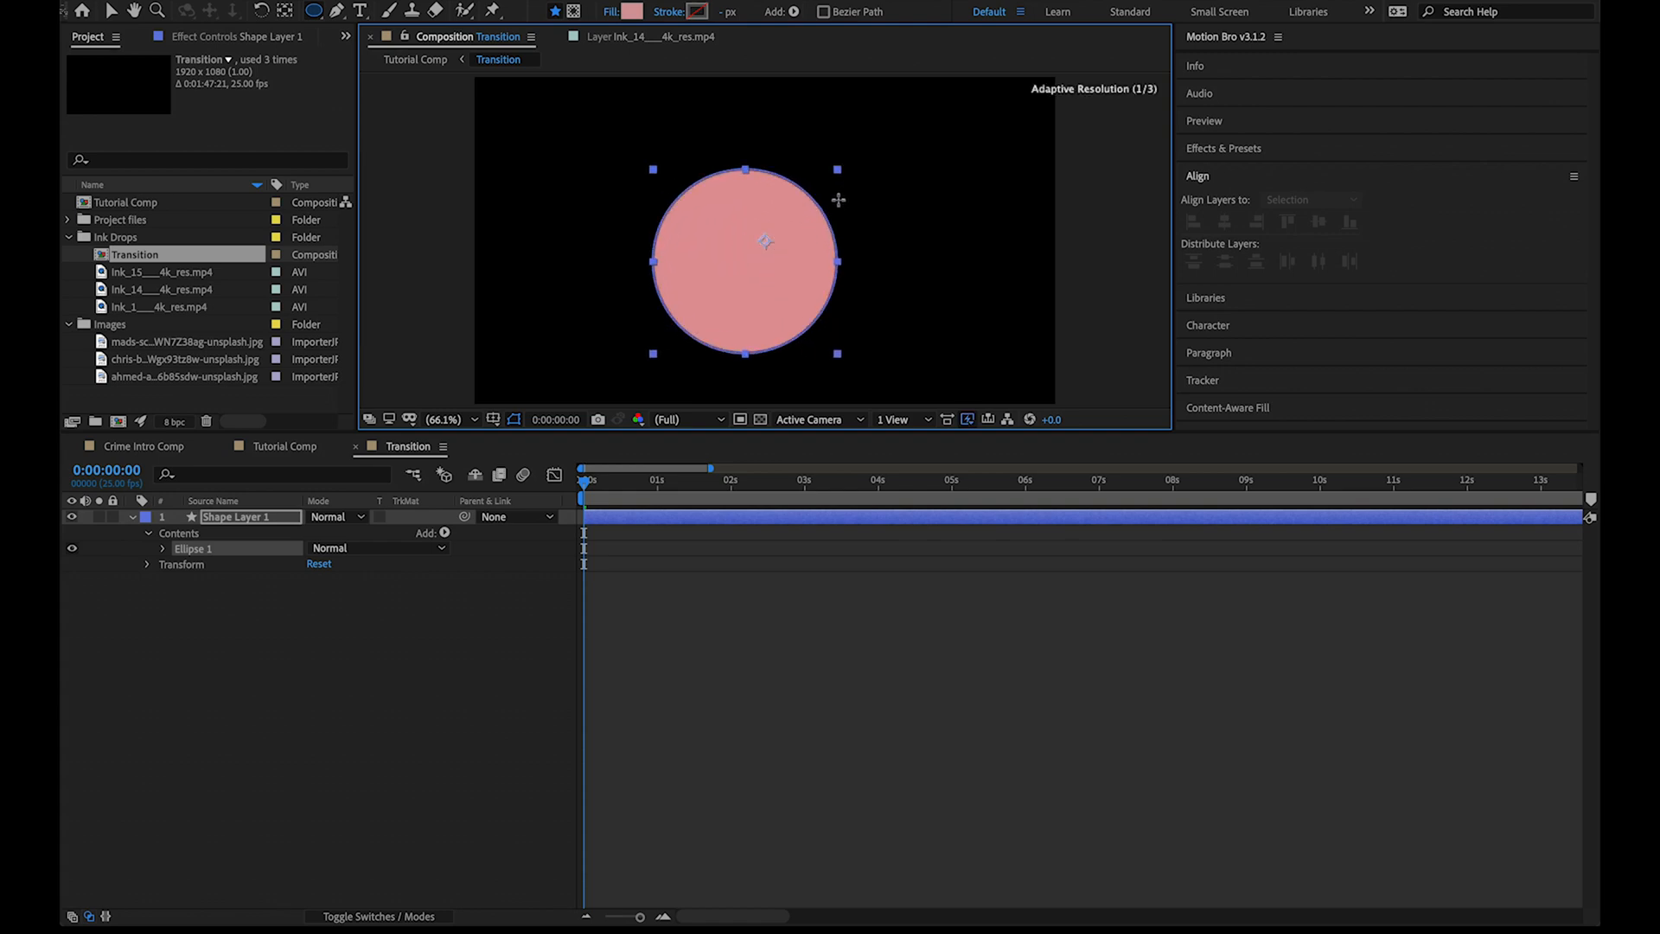
click(630, 13)
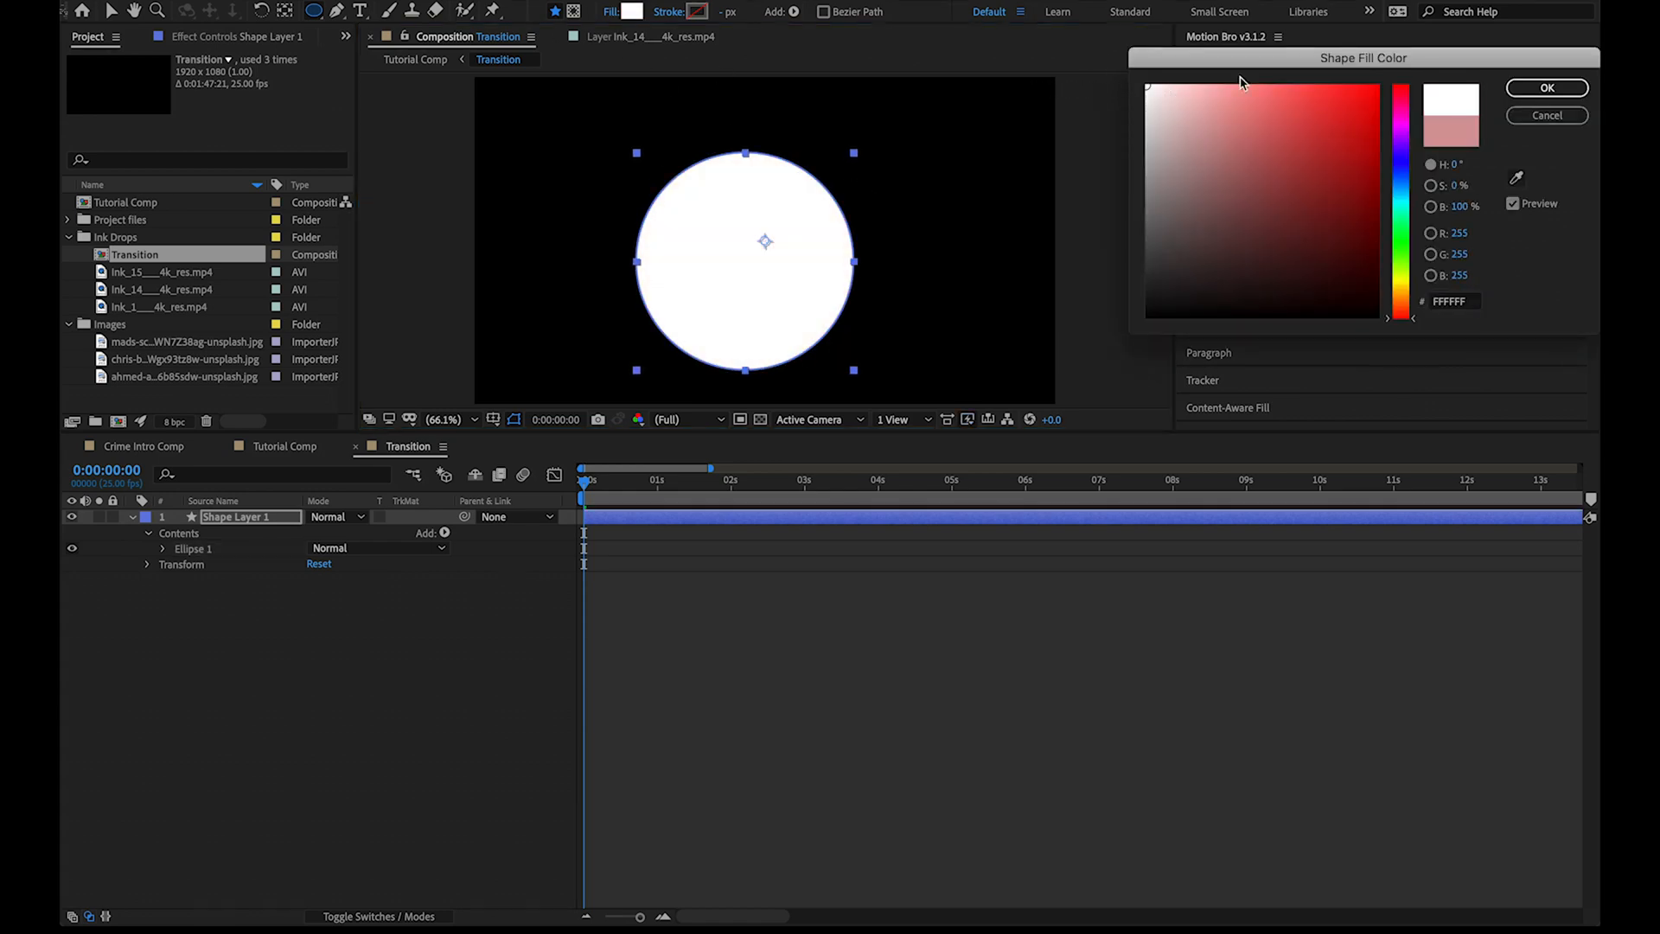
click(1546, 88)
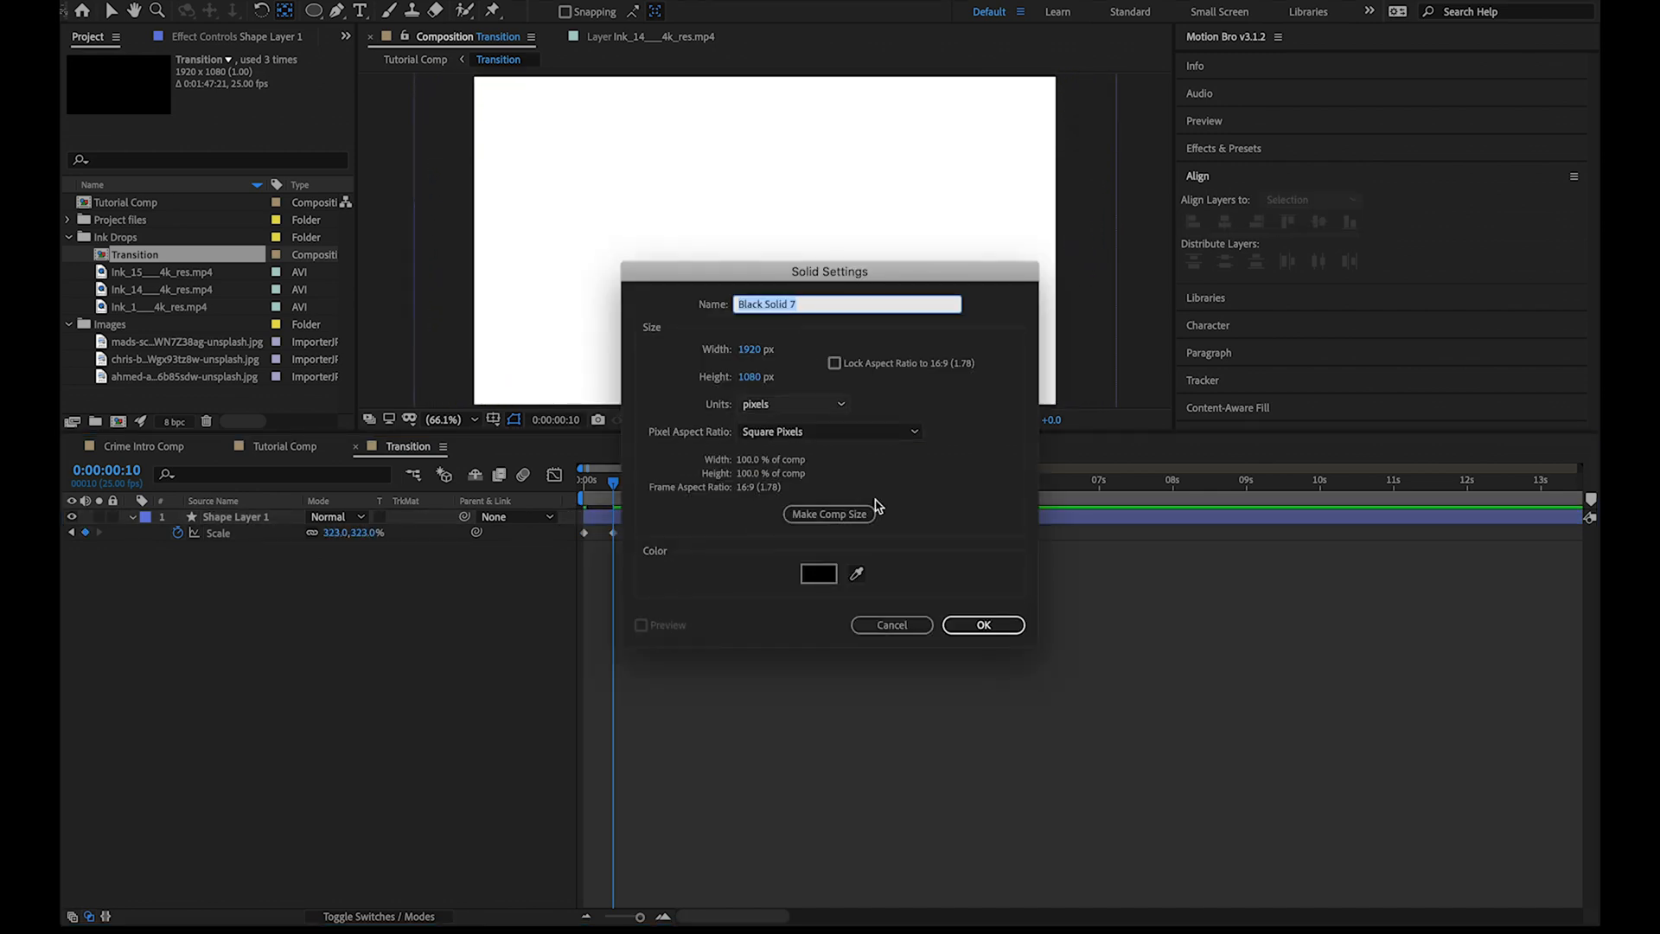
Add the black solid beneath the ellipse with motion blur, then return to Tutorial Comp
click(983, 624)
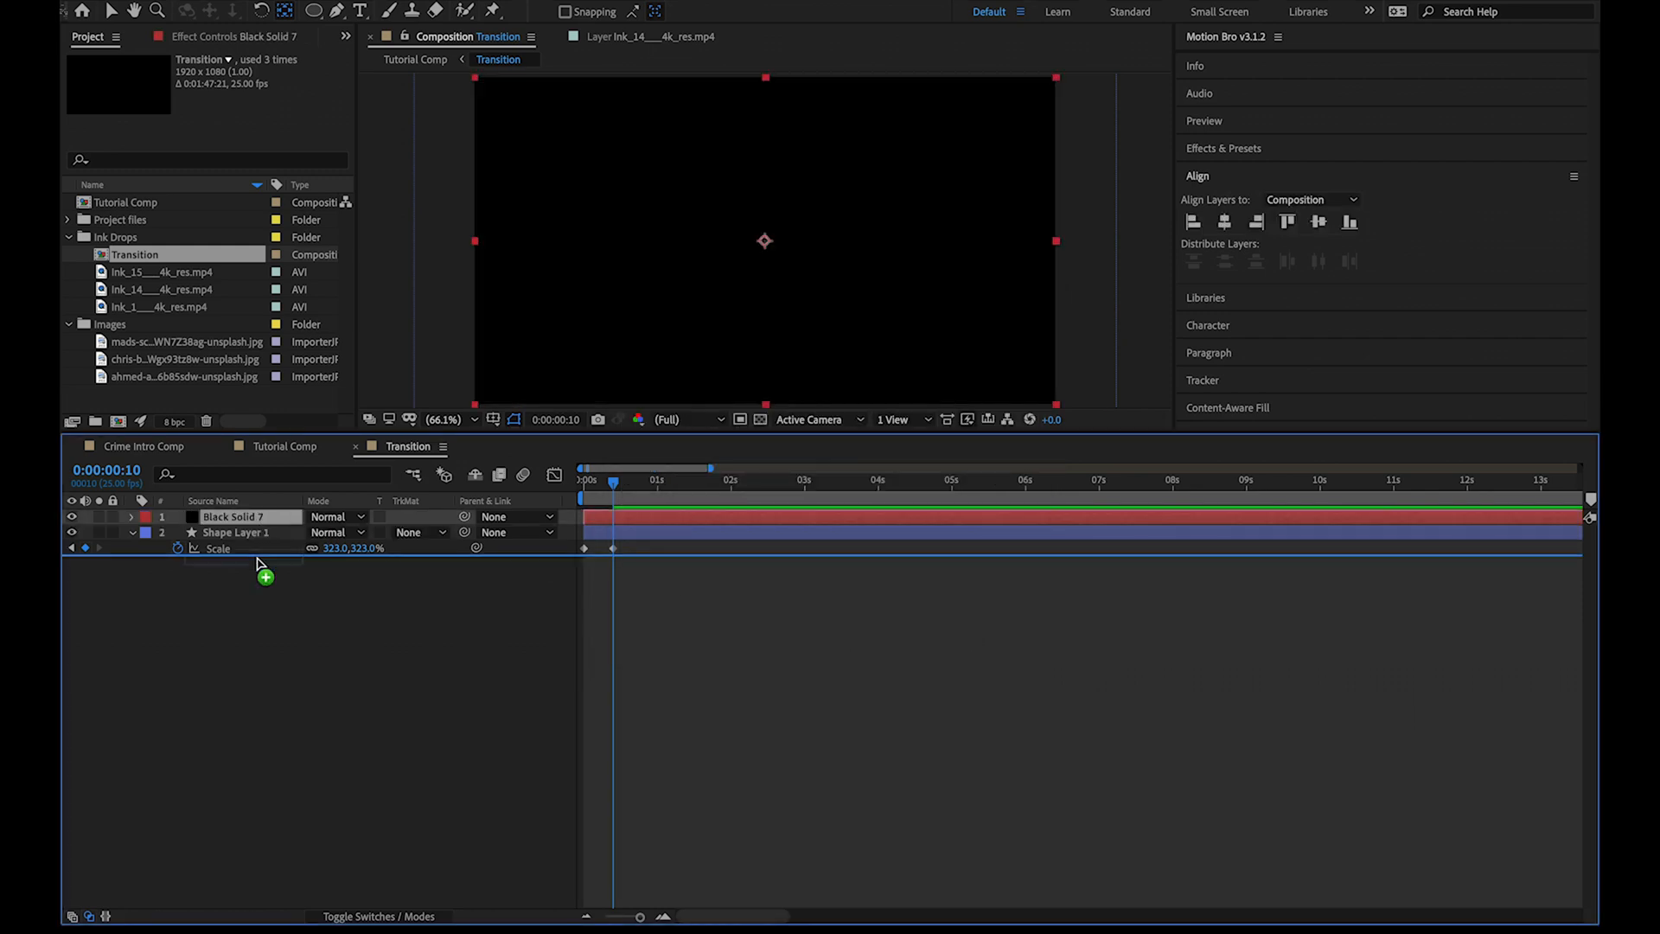
drag(233, 531, 233, 515)
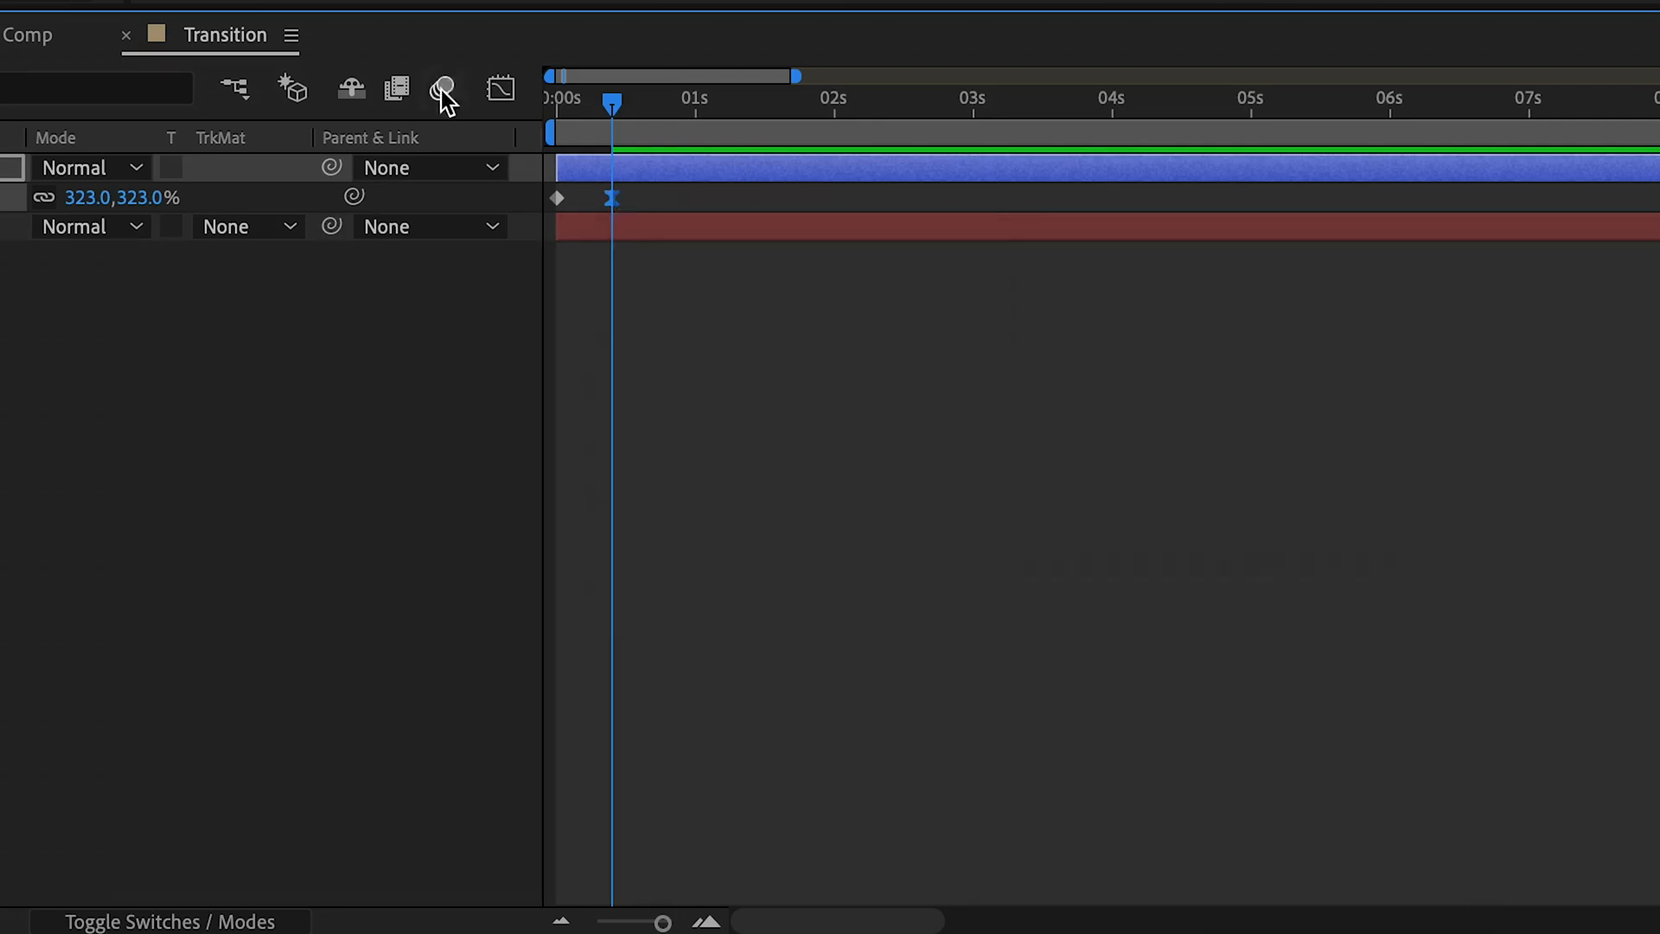
click(499, 88)
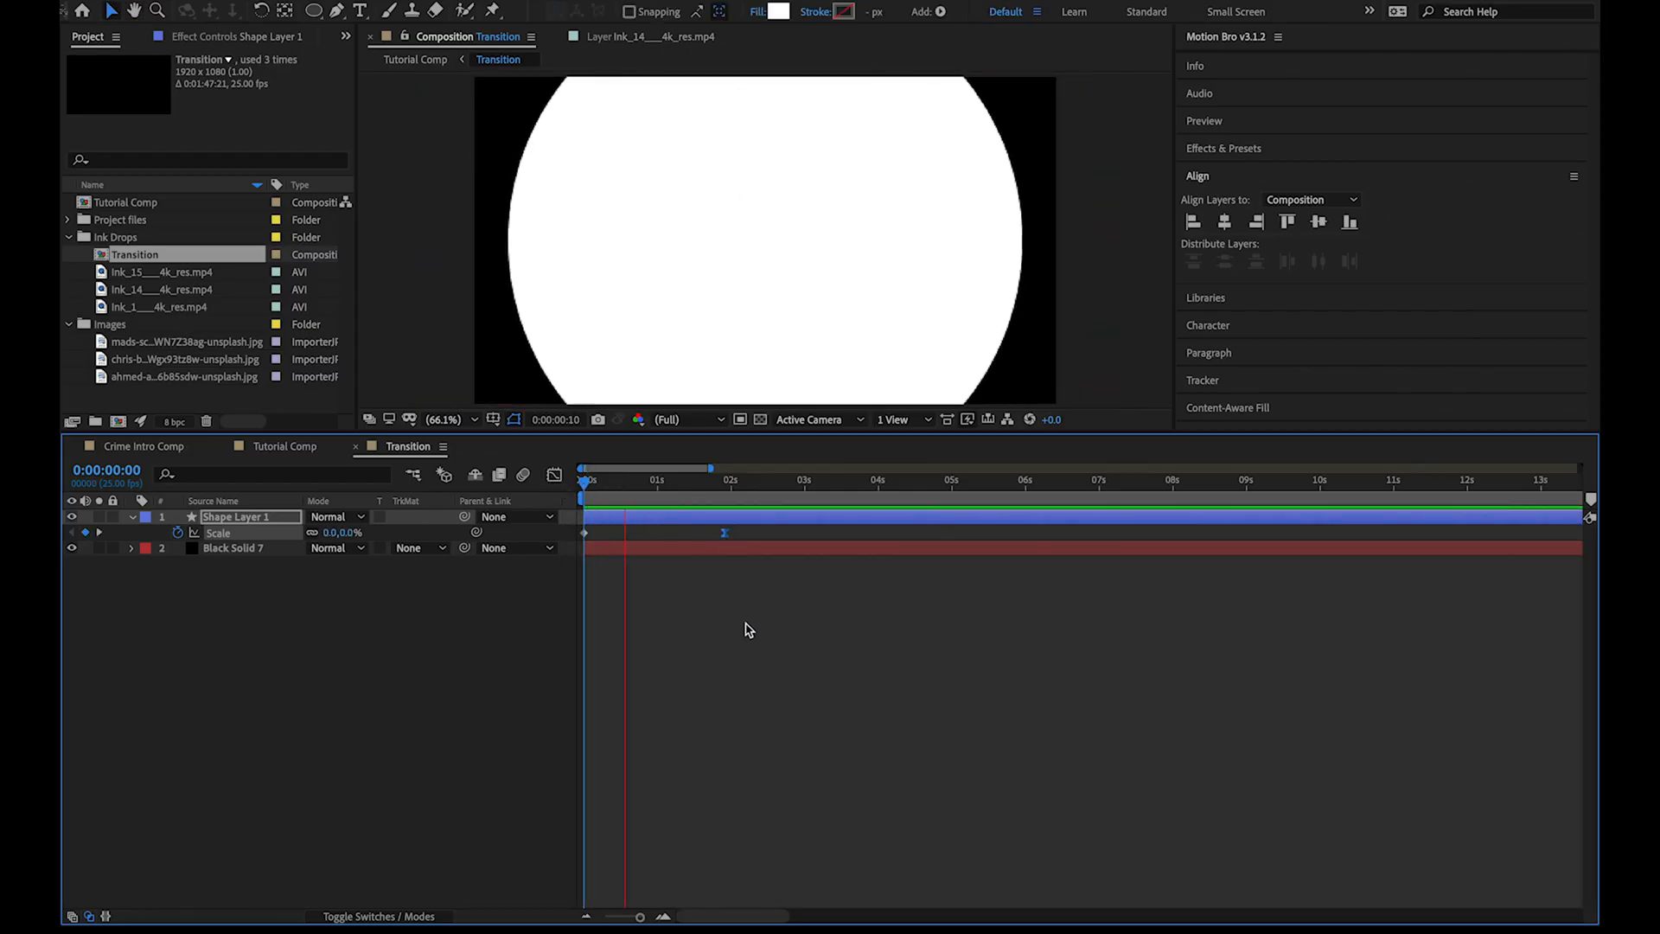
click(285, 446)
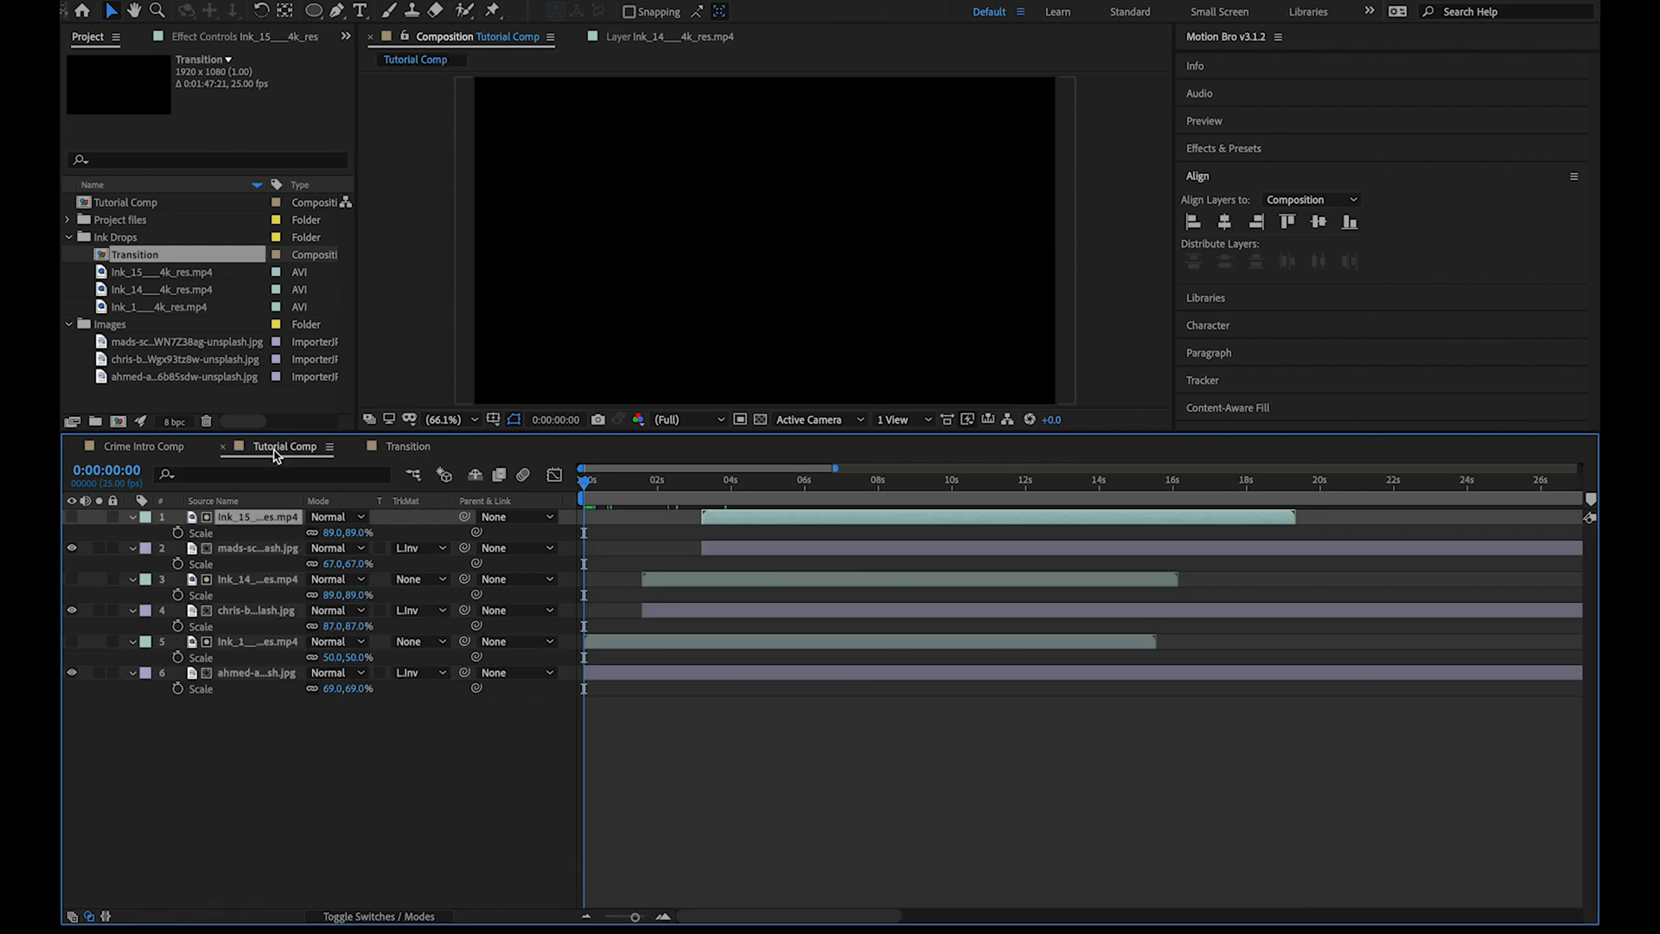